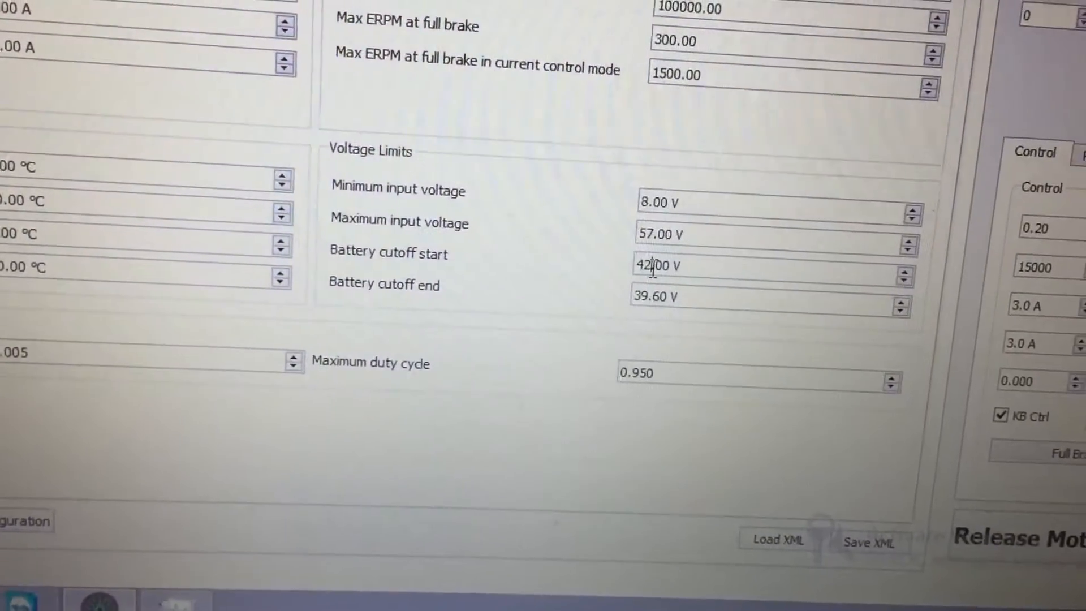
type("10.00")
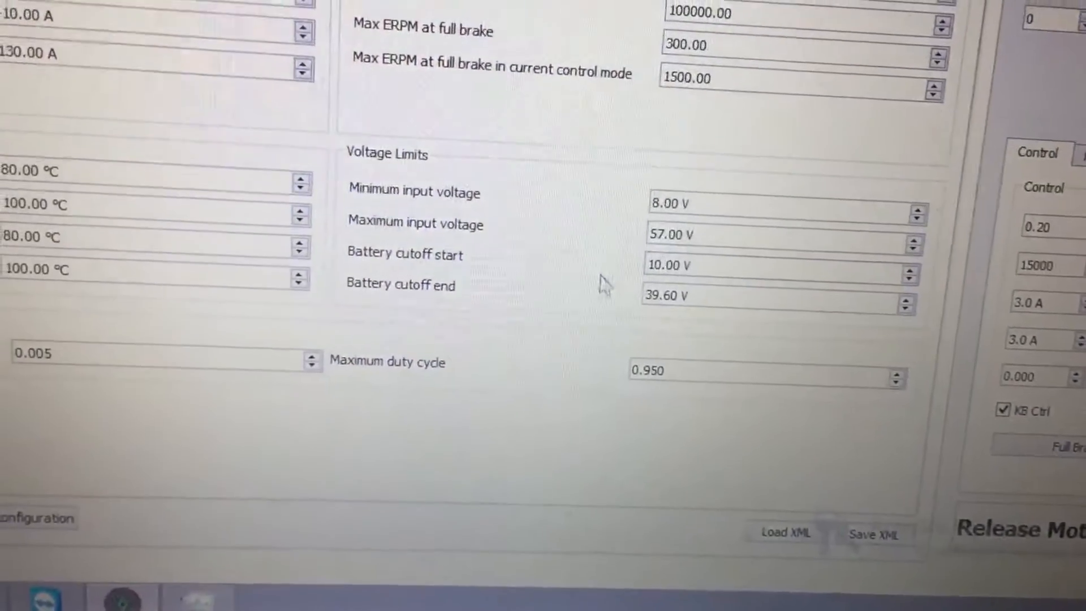